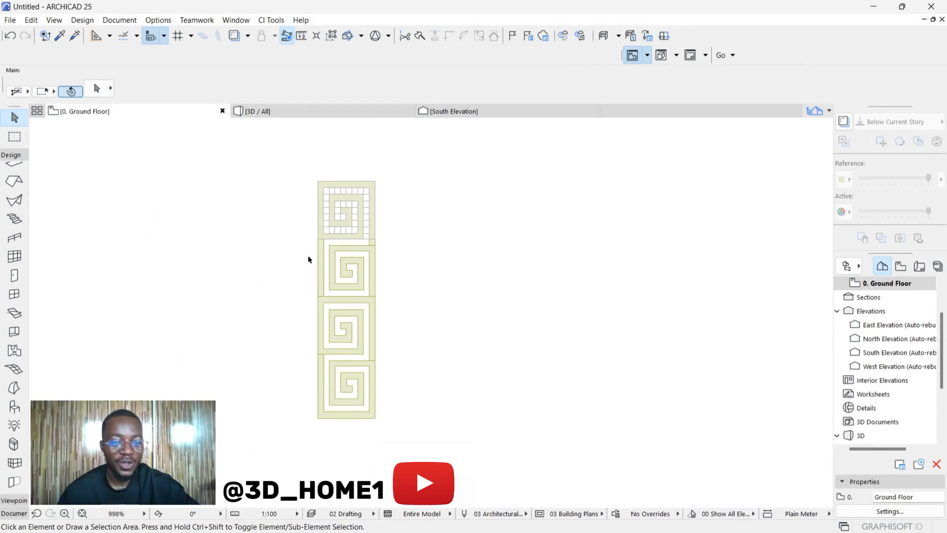
Step: With the Line tool, draw the square's left side beside the spiral and start its top edge
scroll("up", 3)
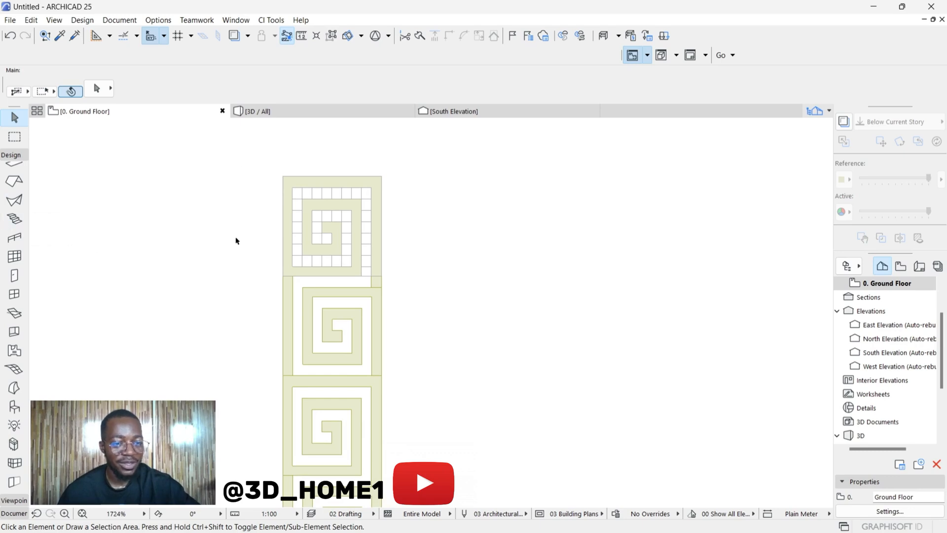
mouse_move(396, 186)
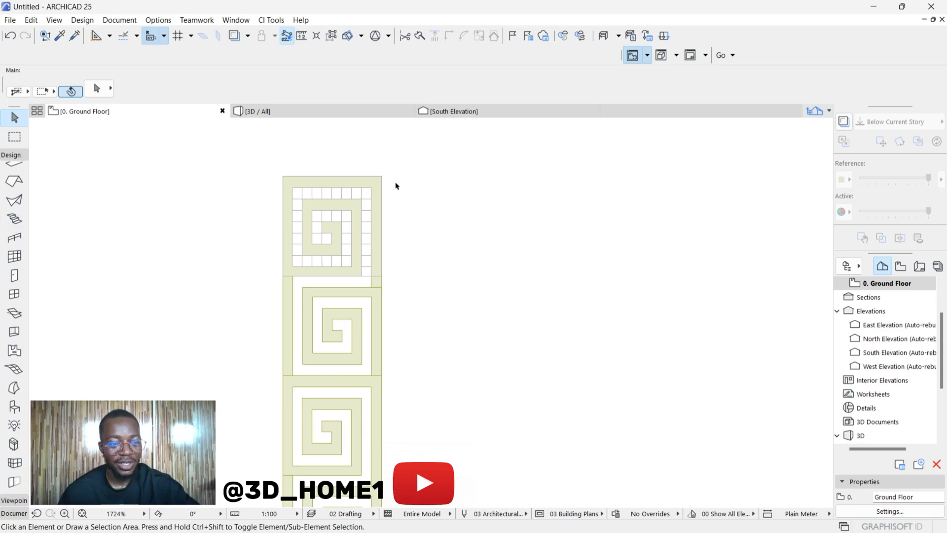
mouse_move(312, 199)
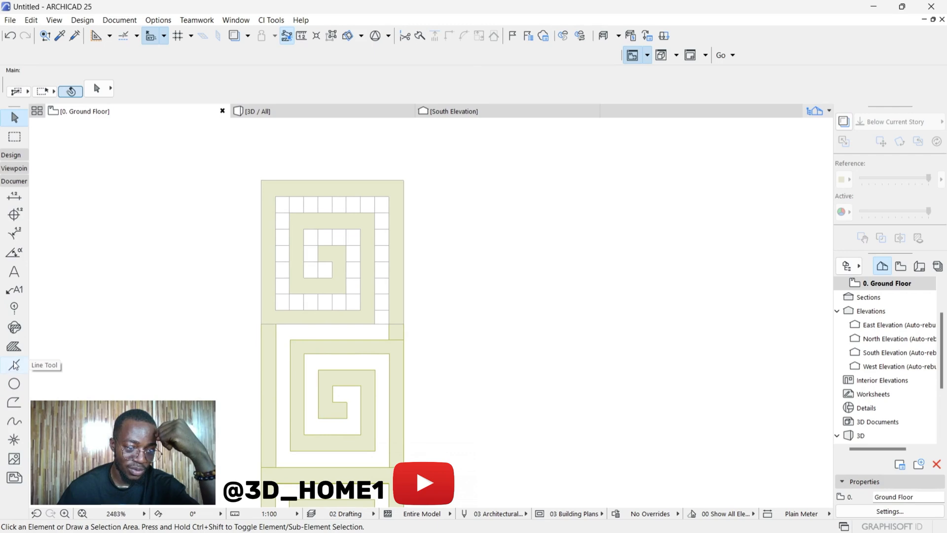
left_click(14, 365)
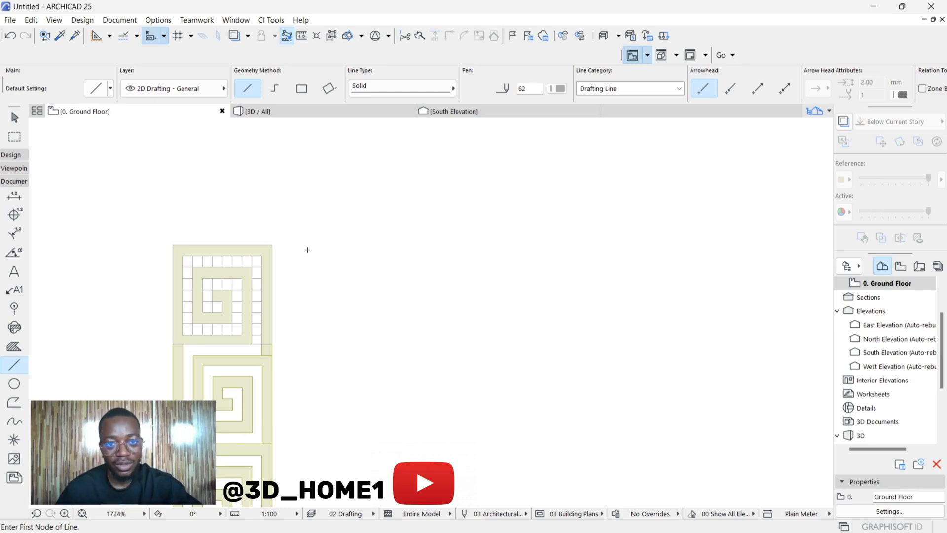
mouse_move(310, 256)
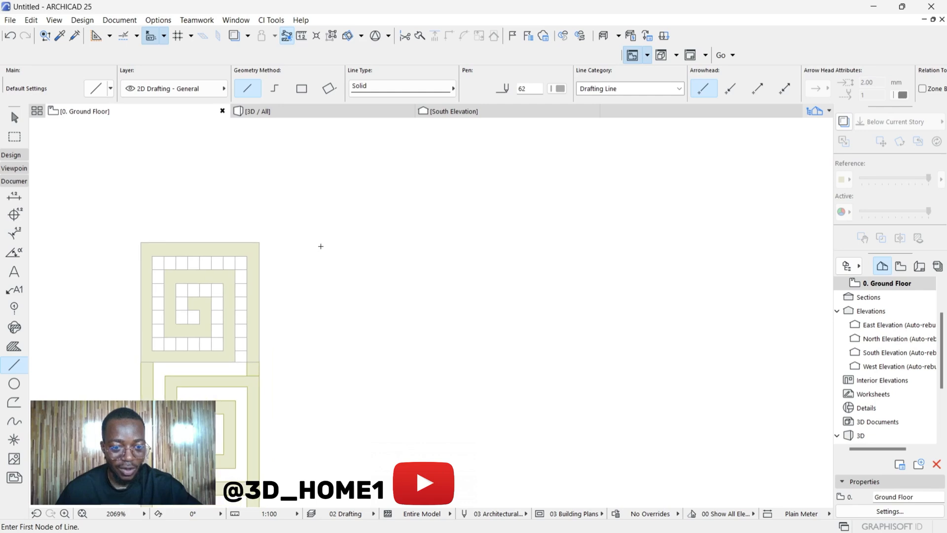
left_click(320, 246)
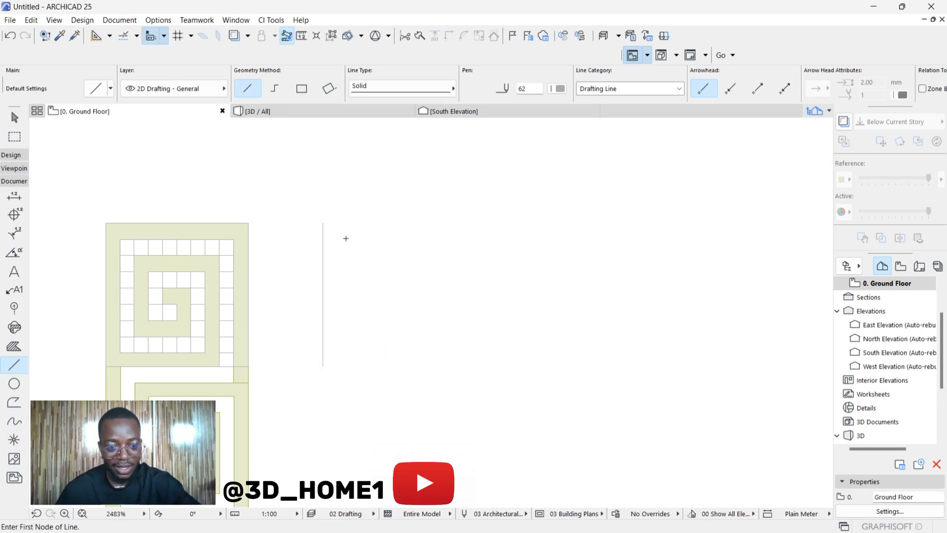
left_click(322, 223)
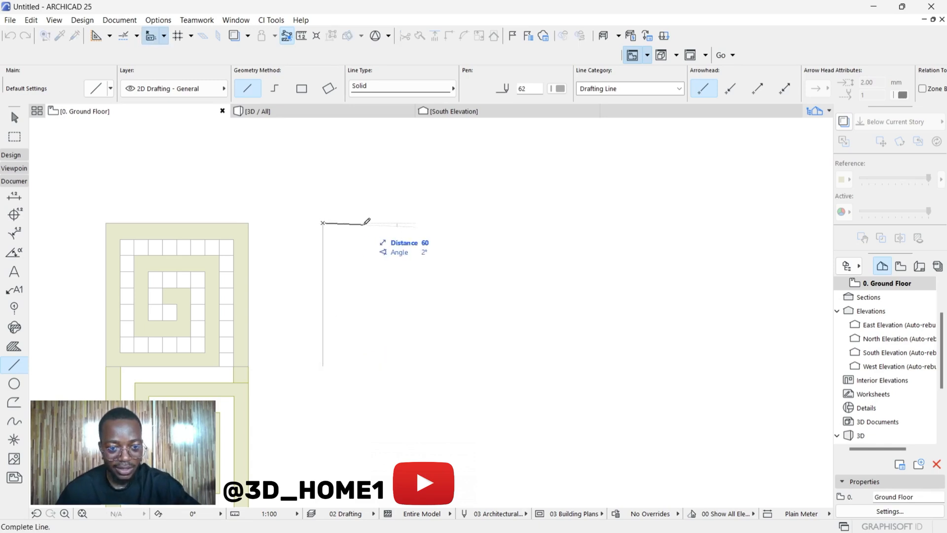
mouse_move(381, 218)
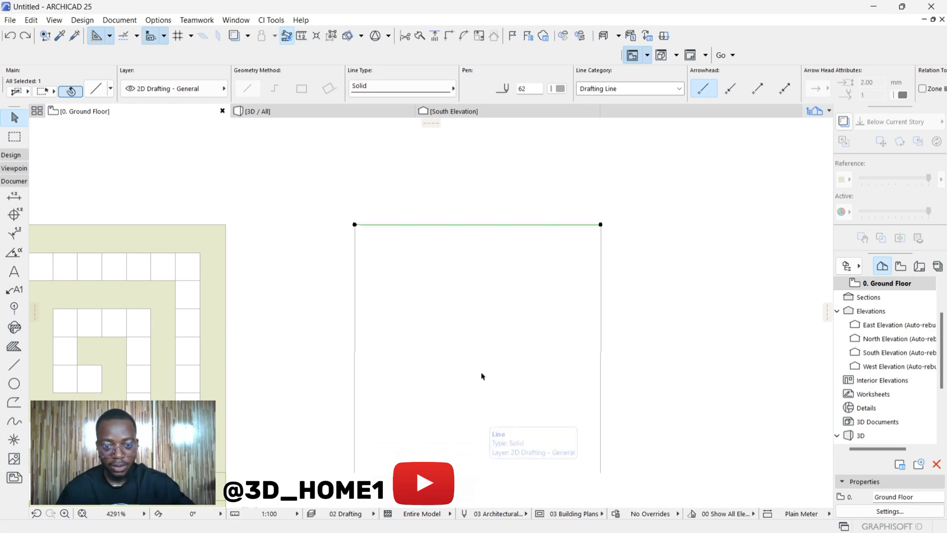
Step: Select the square's left vertical edge line
left_click(492, 238)
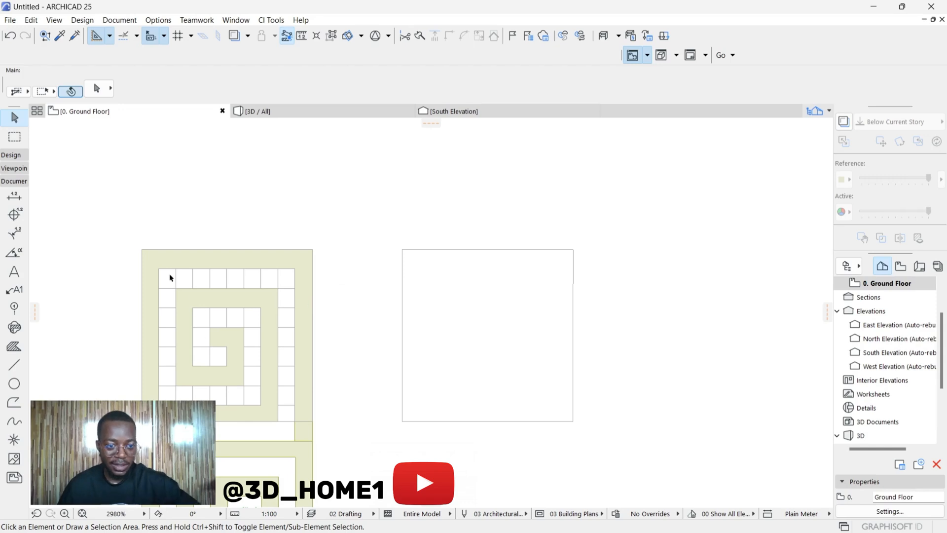
mouse_move(301, 245)
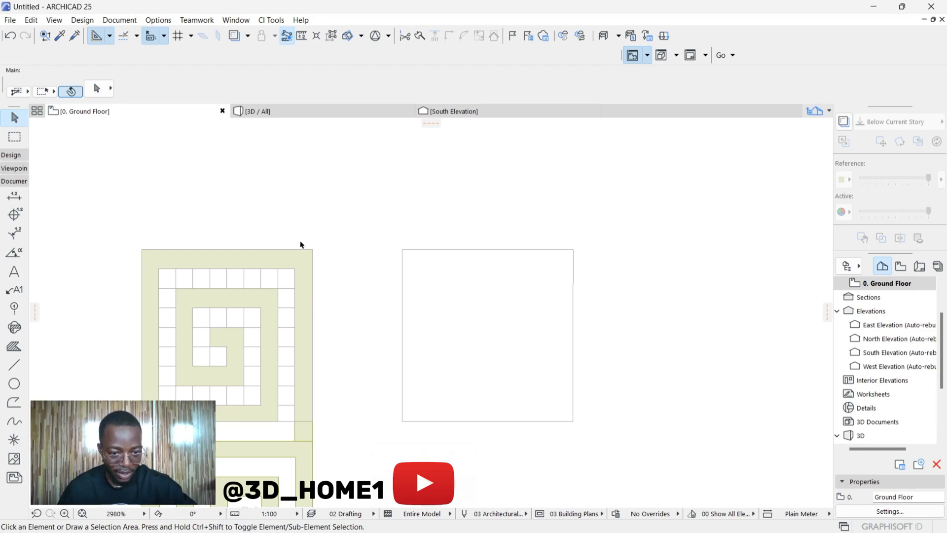
mouse_move(214, 308)
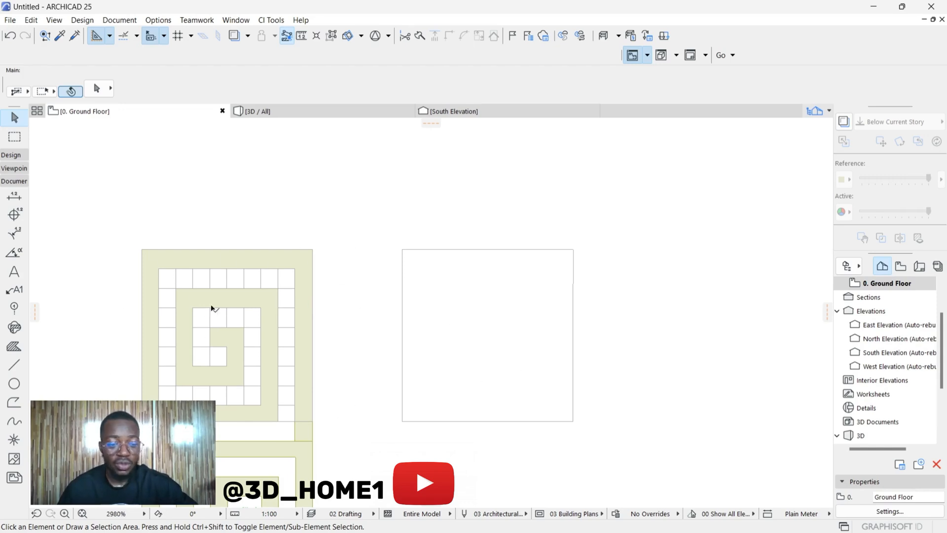
mouse_move(416, 275)
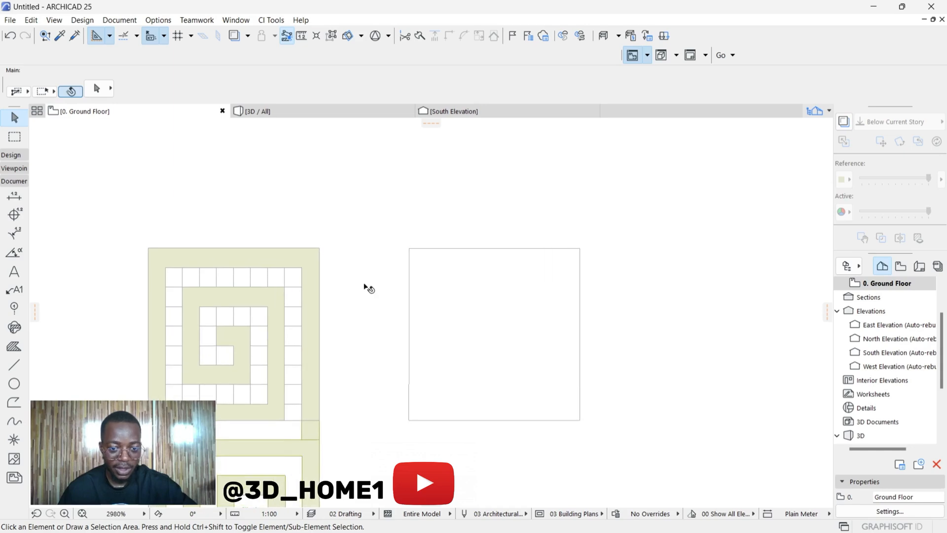
mouse_move(412, 315)
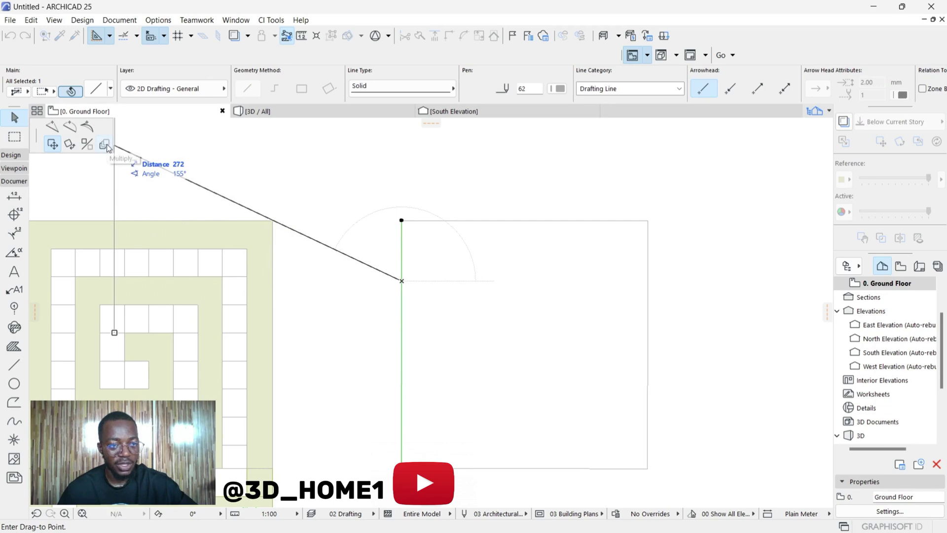
Step: Multiply the vertical and horizontal edges across the square using Drag, Increment and Spread
left_click(105, 145)
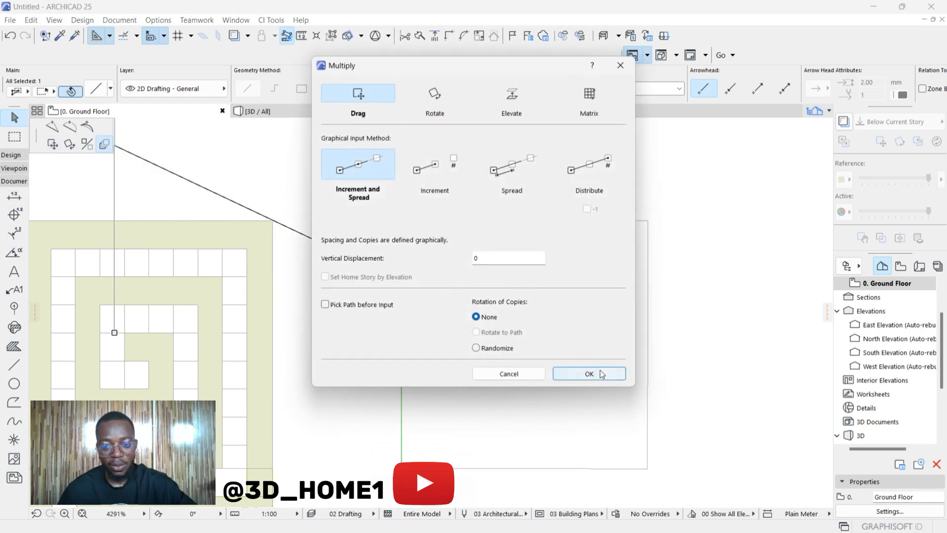
left_click(588, 373)
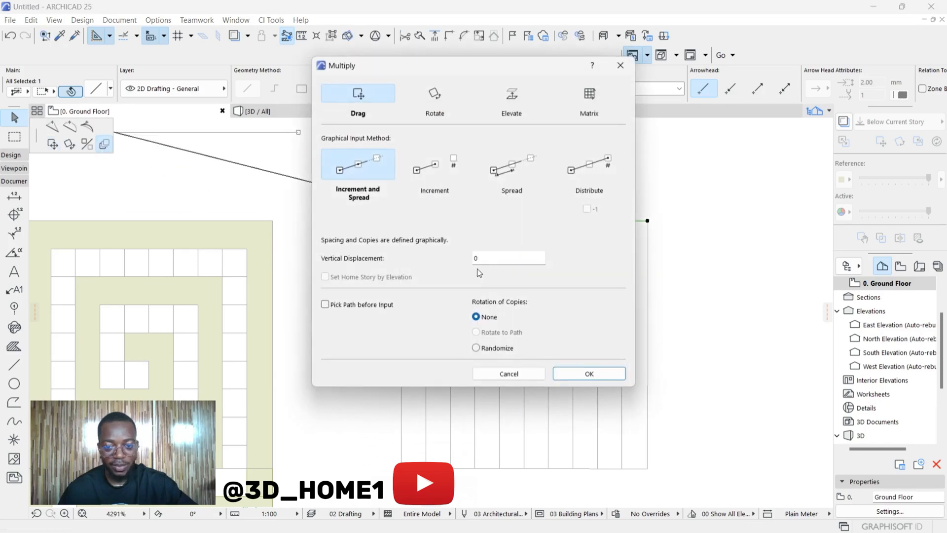
left_click(589, 373)
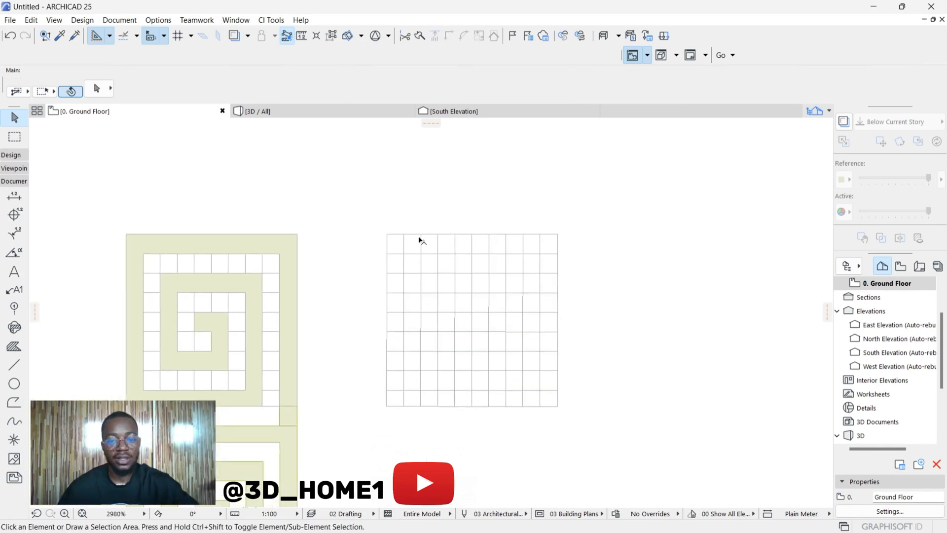
mouse_move(532, 396)
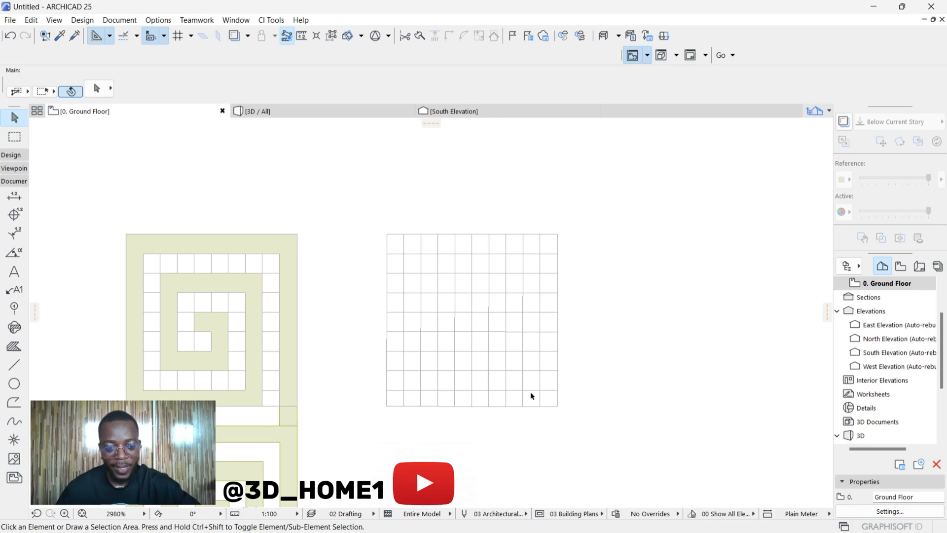
mouse_move(539, 352)
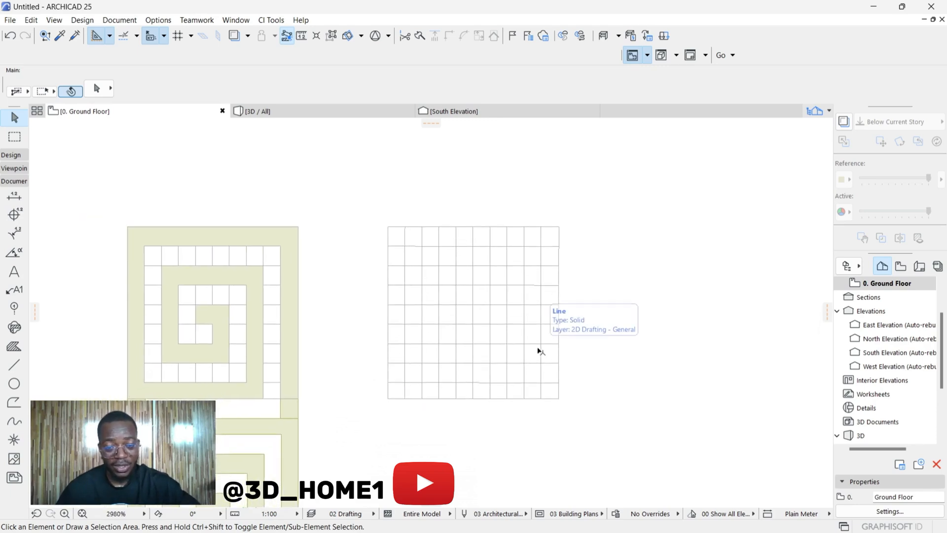
Step: Trim unwanted grid line segments to leave the Greek-key spiral outline
left_click(542, 314)
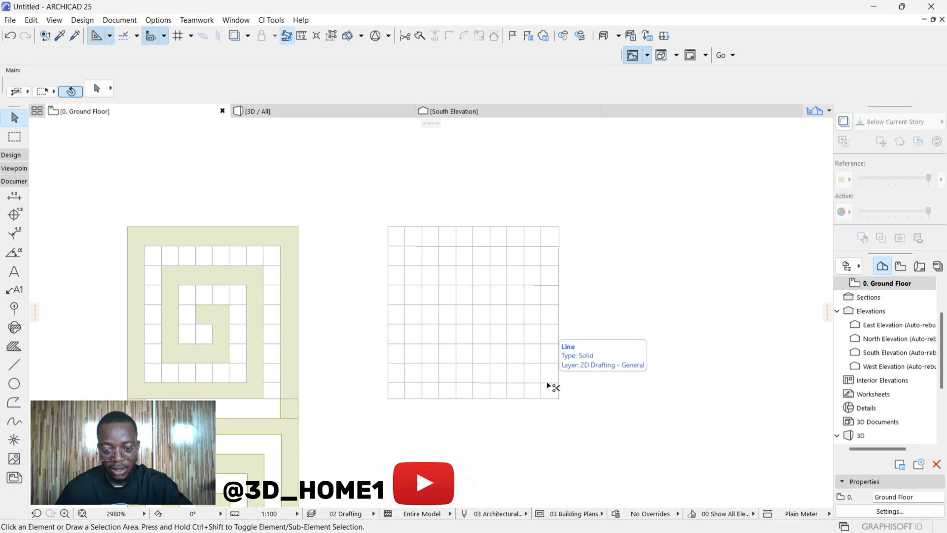
mouse_move(551, 326)
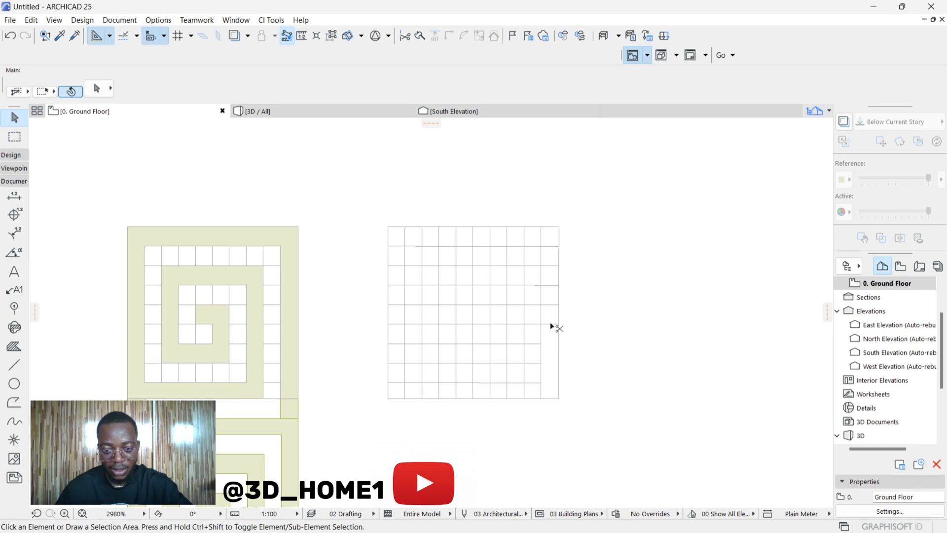
mouse_move(549, 266)
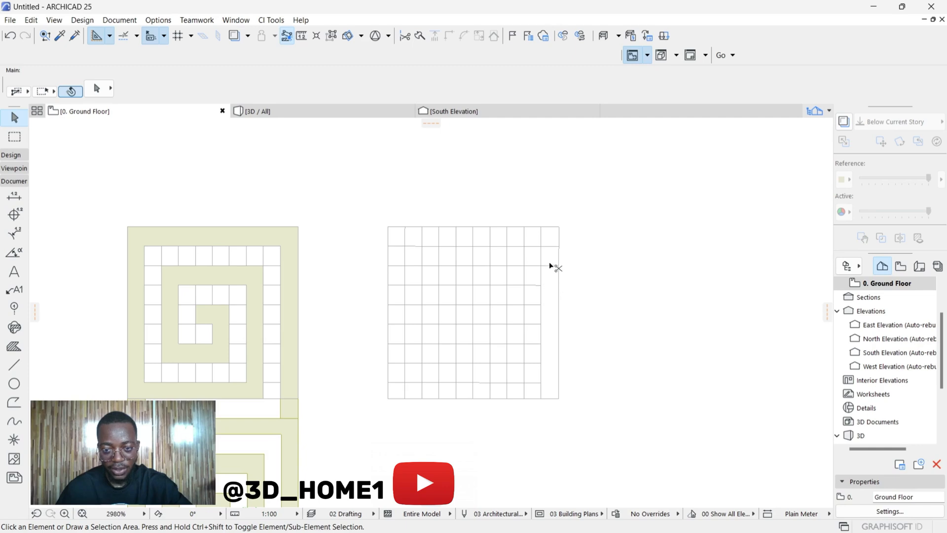
mouse_move(531, 236)
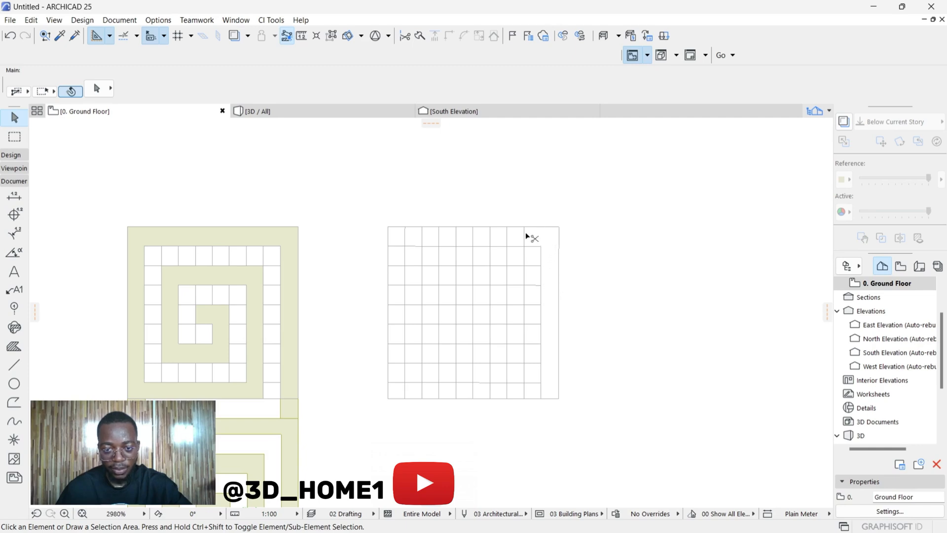
mouse_move(477, 236)
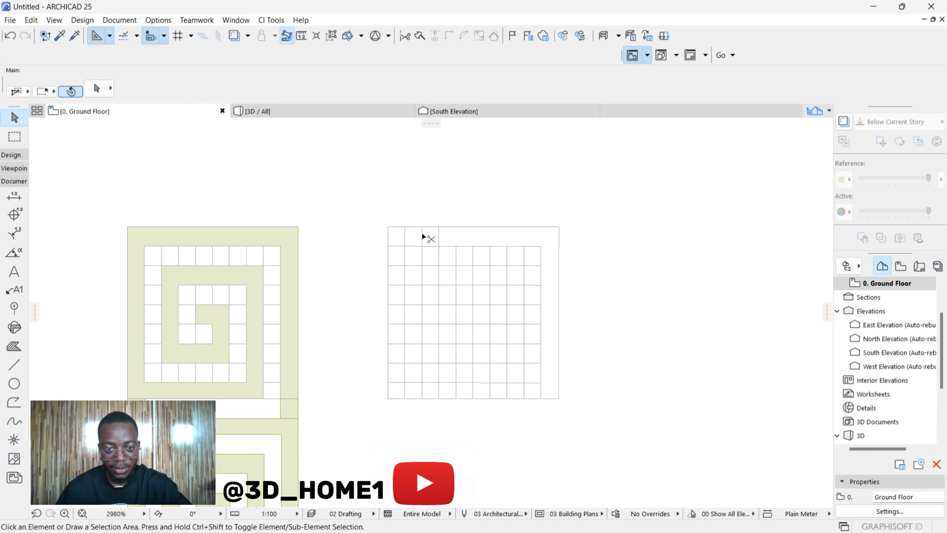
mouse_move(398, 271)
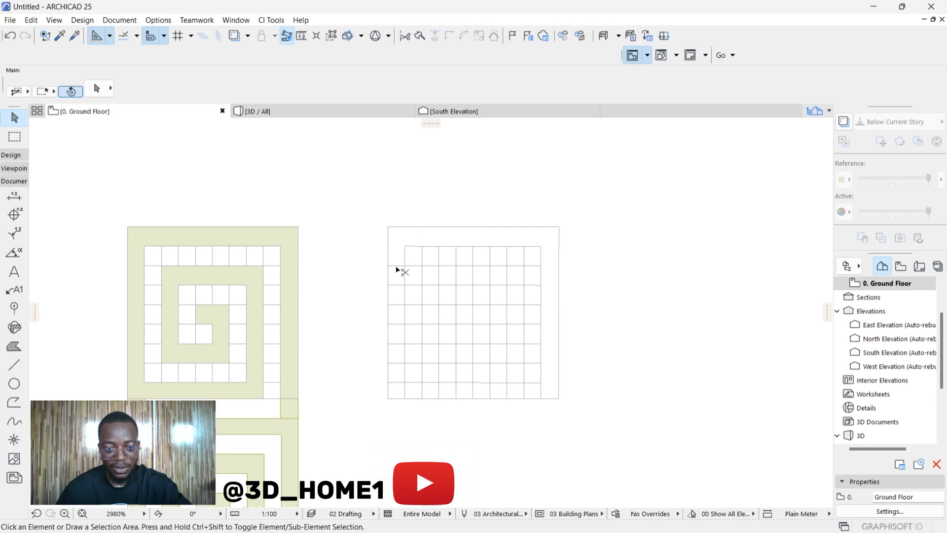
mouse_move(398, 328)
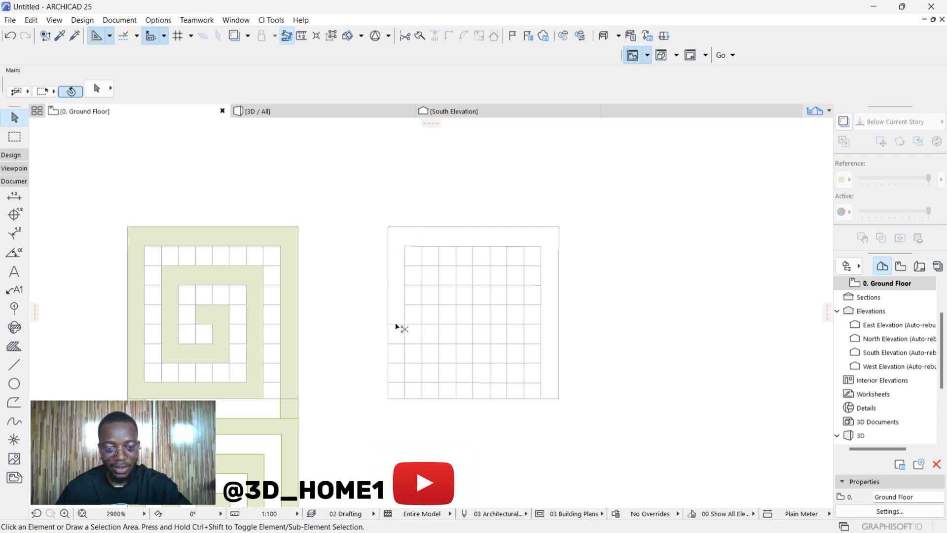
mouse_move(402, 381)
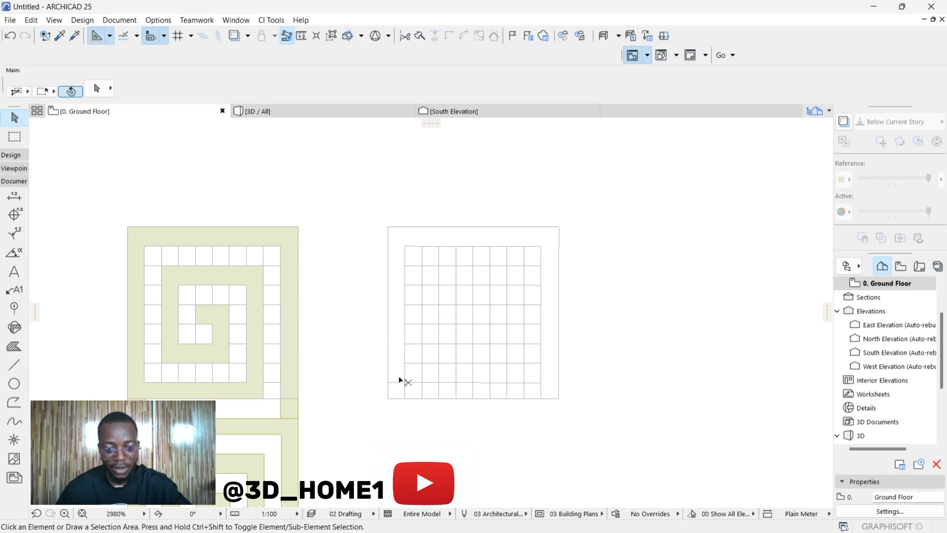
mouse_move(406, 391)
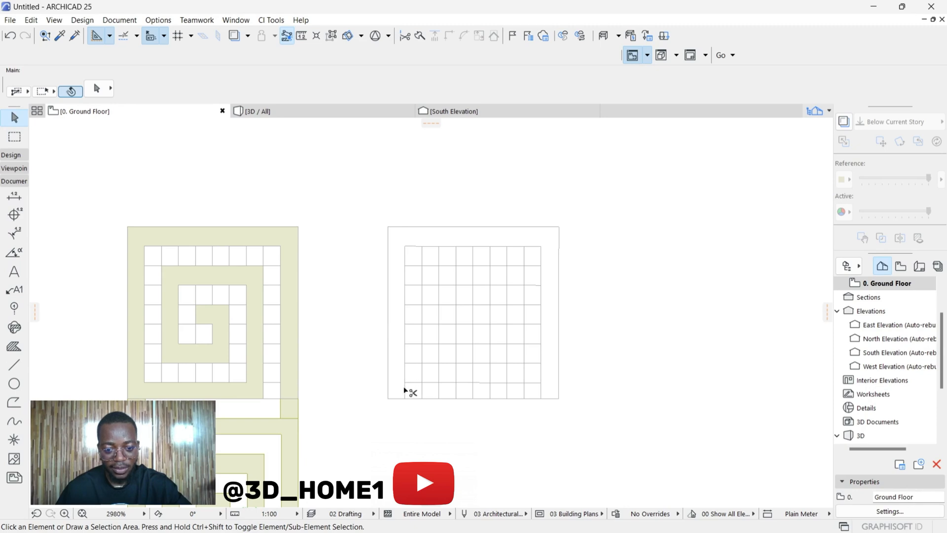
mouse_move(459, 395)
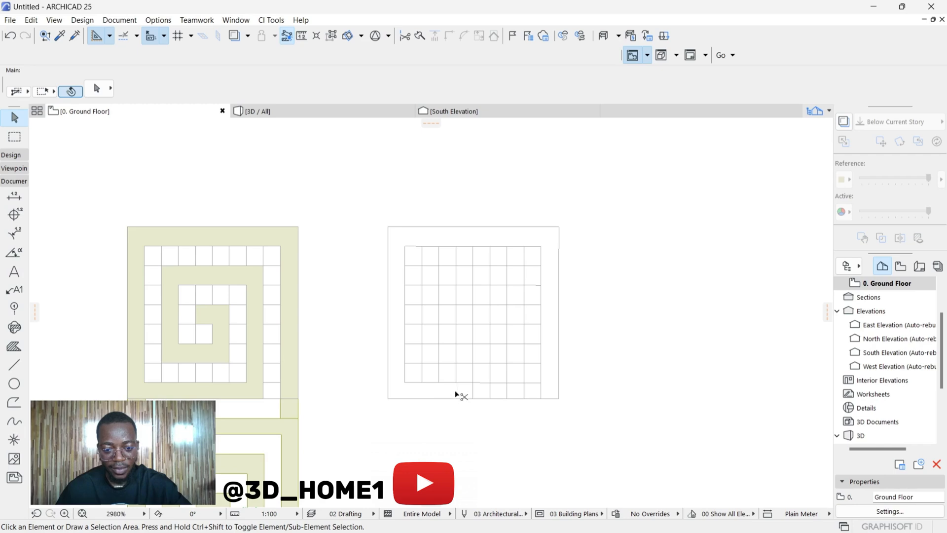
mouse_move(513, 393)
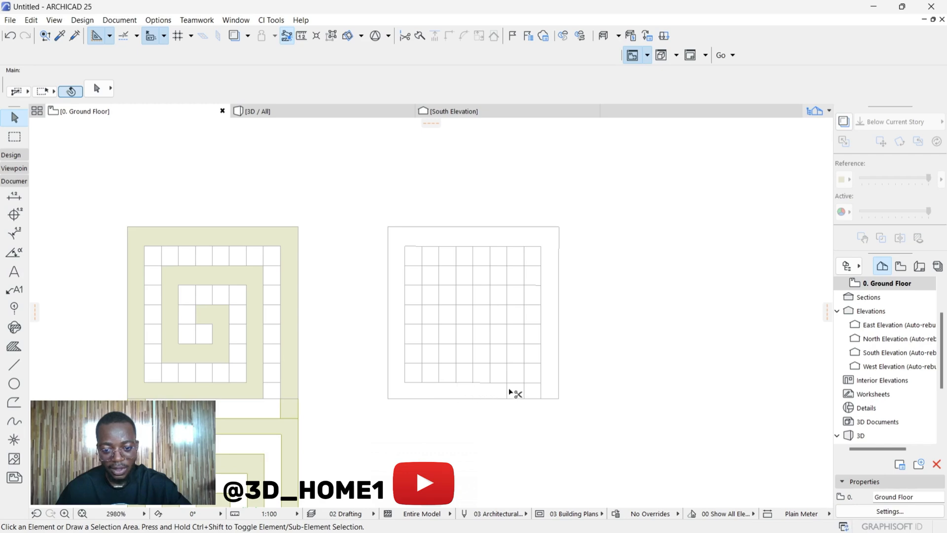
mouse_move(532, 376)
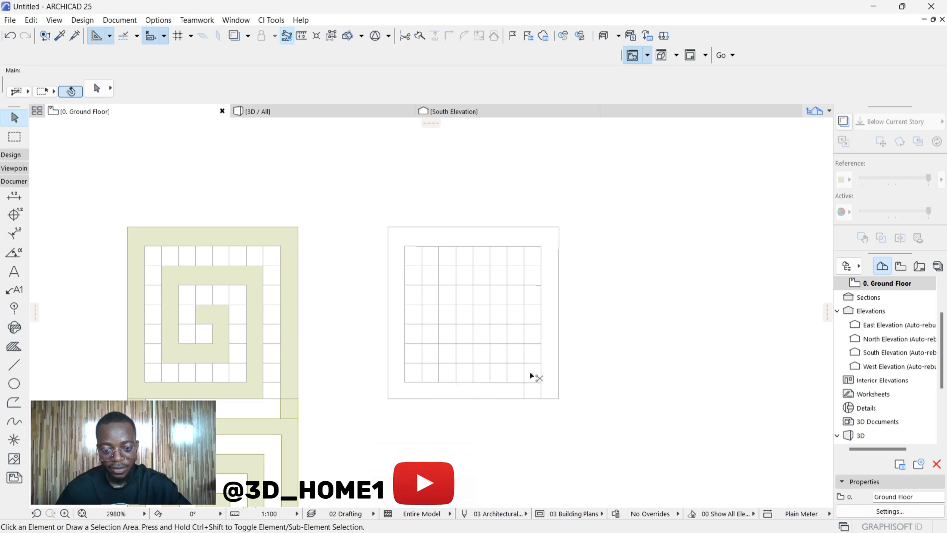
mouse_move(531, 363)
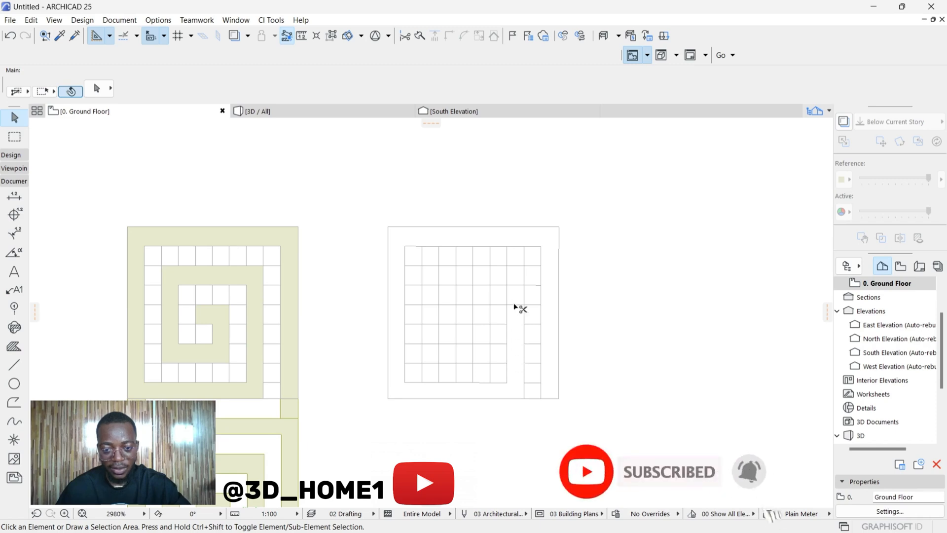
mouse_move(509, 277)
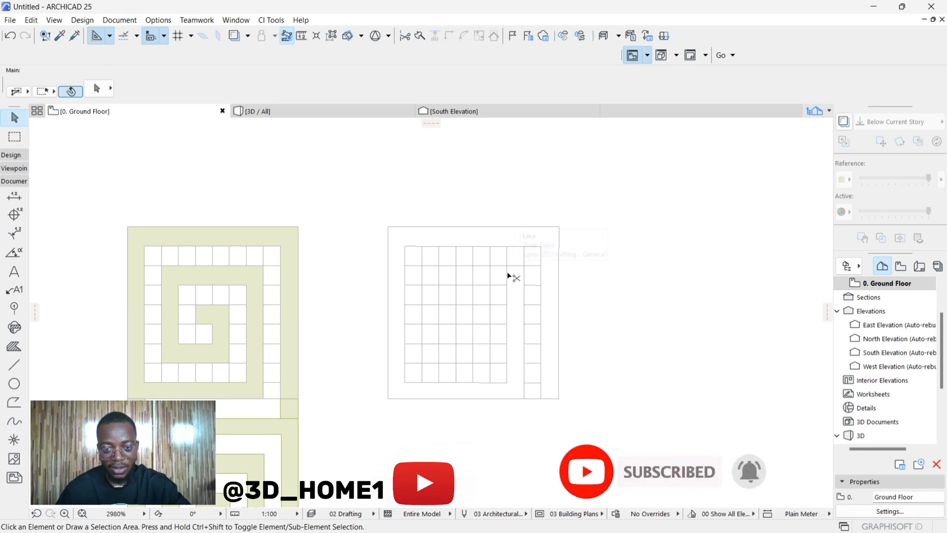
mouse_move(475, 282)
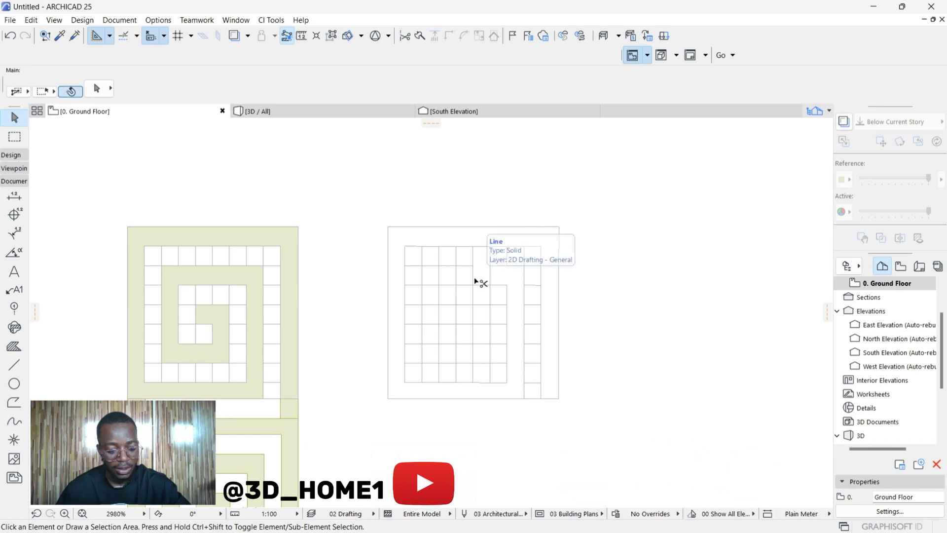
mouse_move(490, 279)
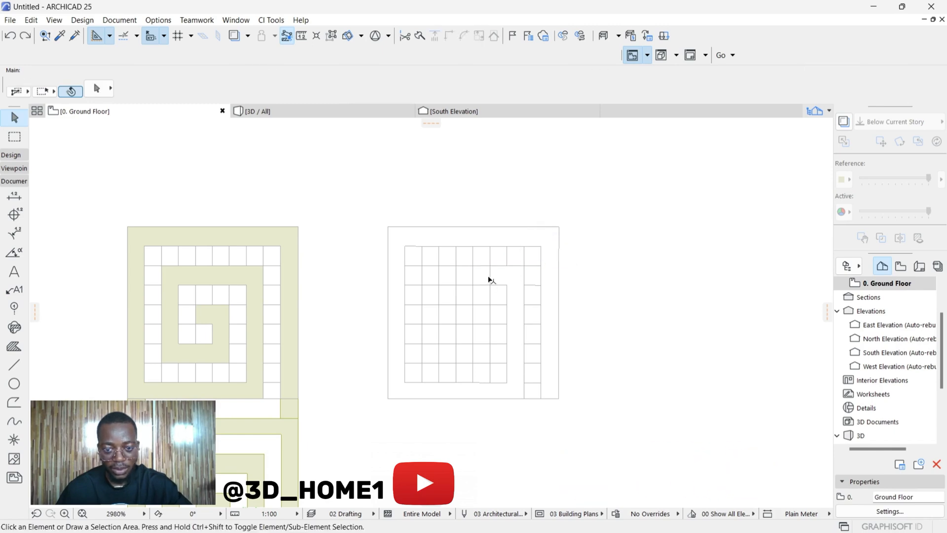
mouse_move(455, 283)
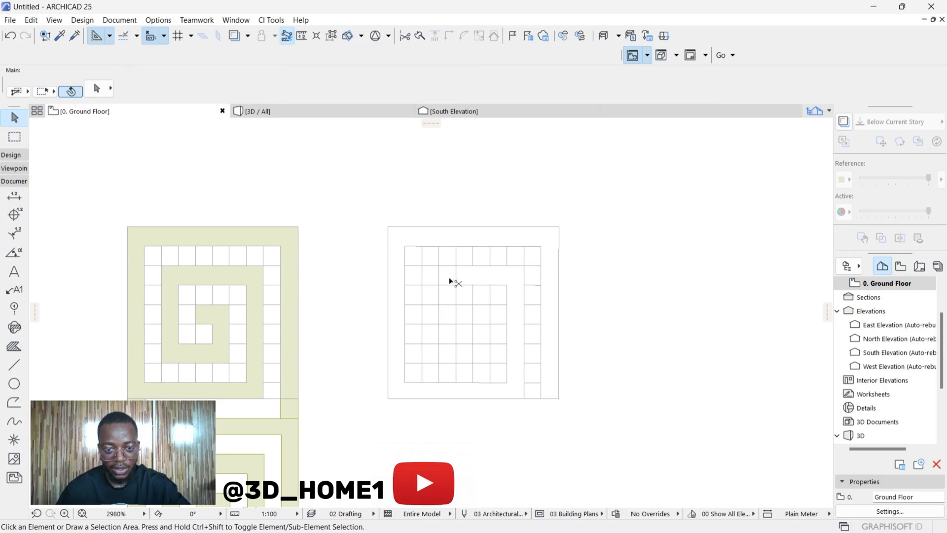
mouse_move(432, 289)
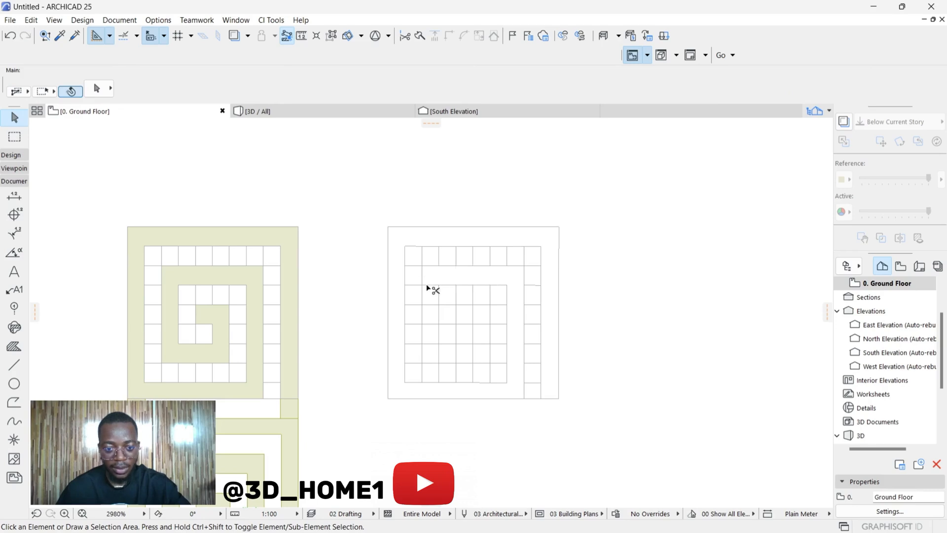
mouse_move(435, 316)
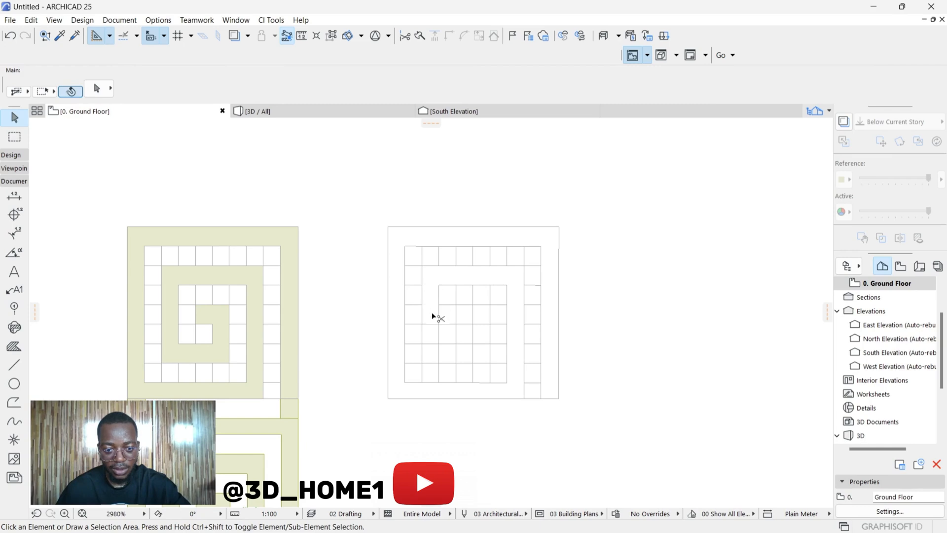
mouse_move(438, 356)
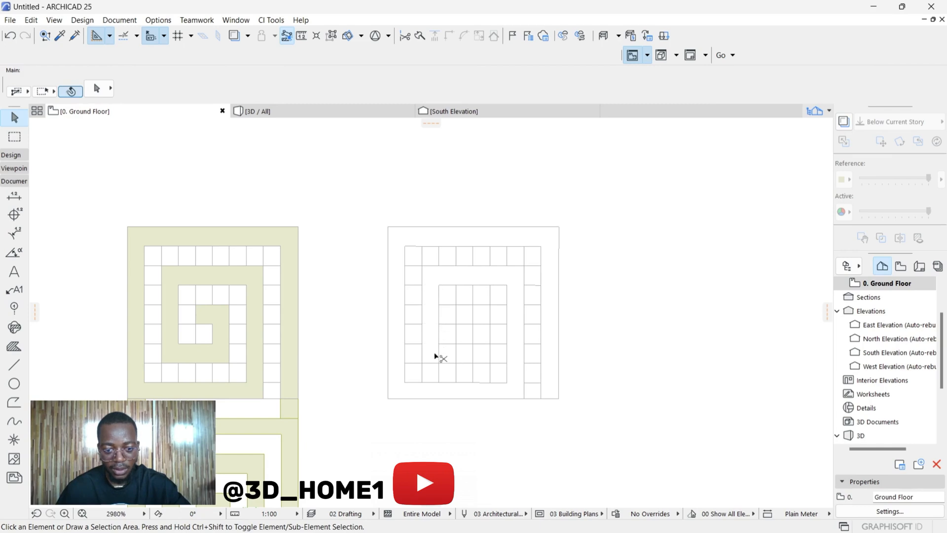
mouse_move(484, 360)
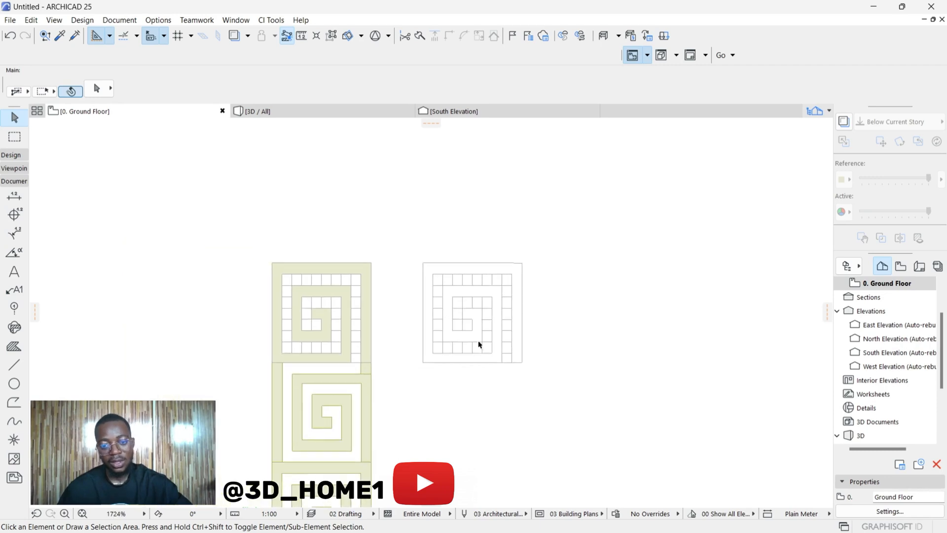
scroll("up", 3)
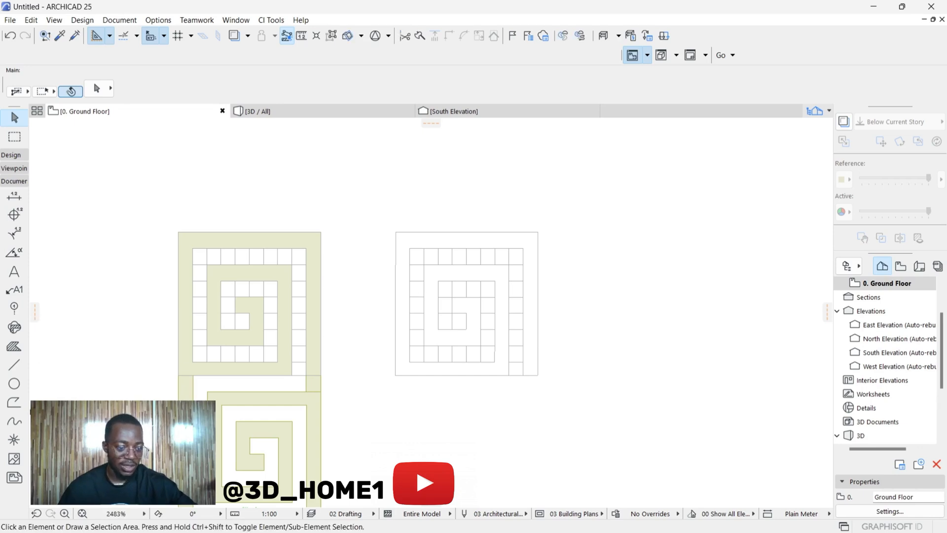
Step: Trace the spiral's grid corners as a polyline morph, starting at the spiral centre
left_click(12, 154)
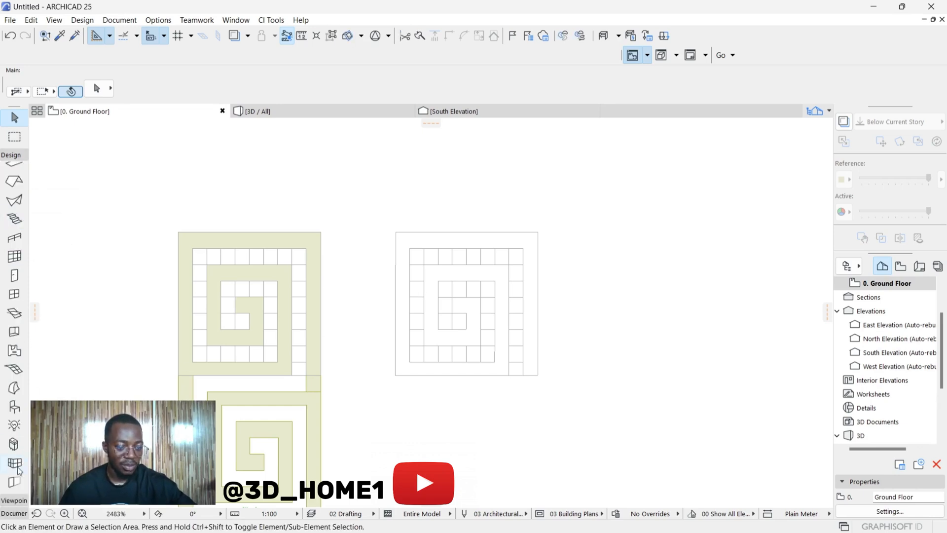
left_click(14, 387)
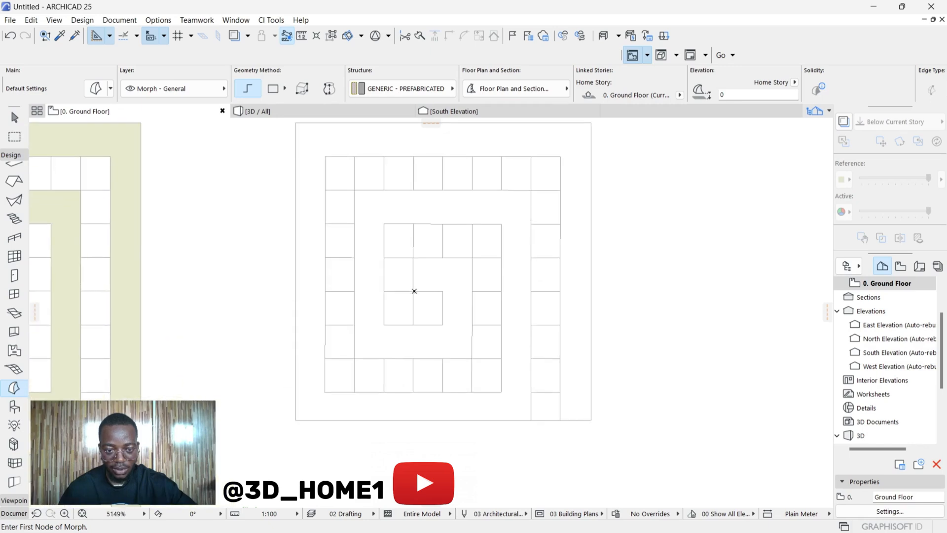
left_click(414, 291)
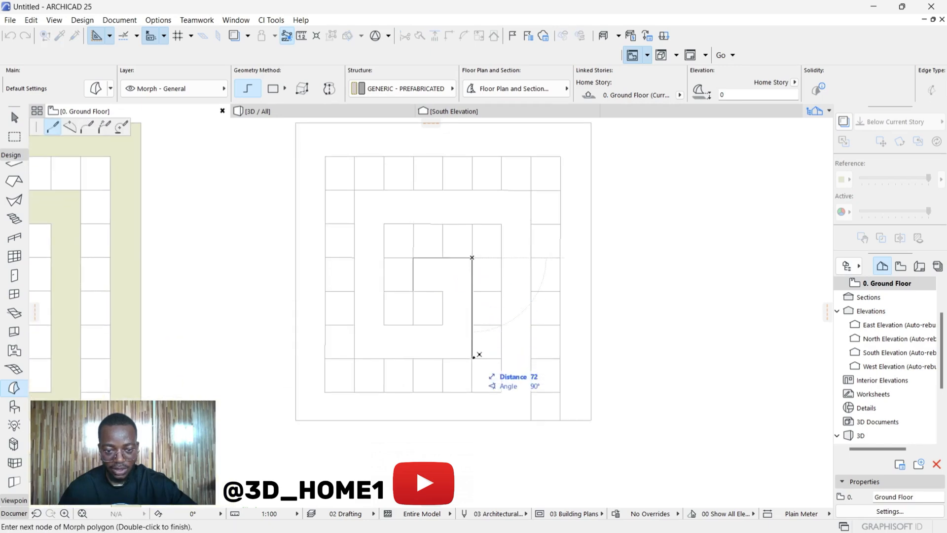
left_click(358, 354)
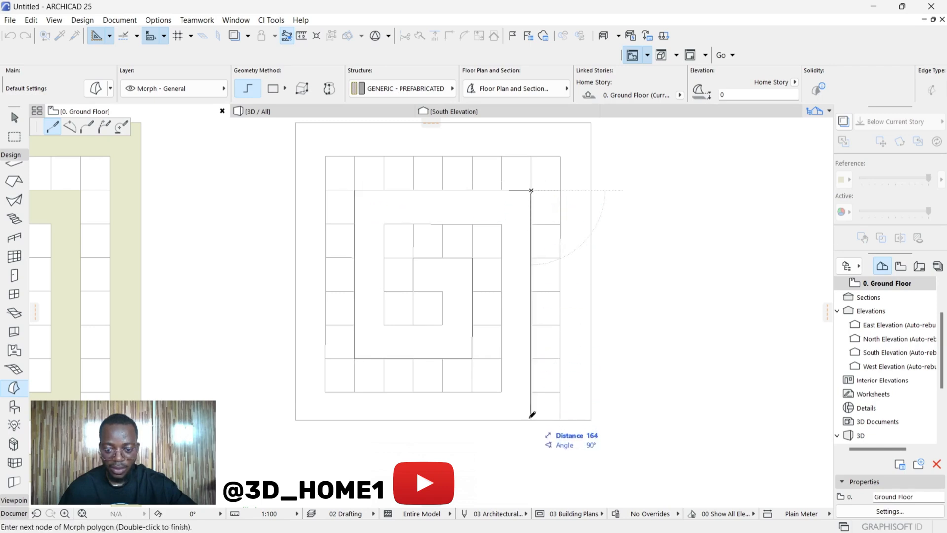
left_click(531, 419)
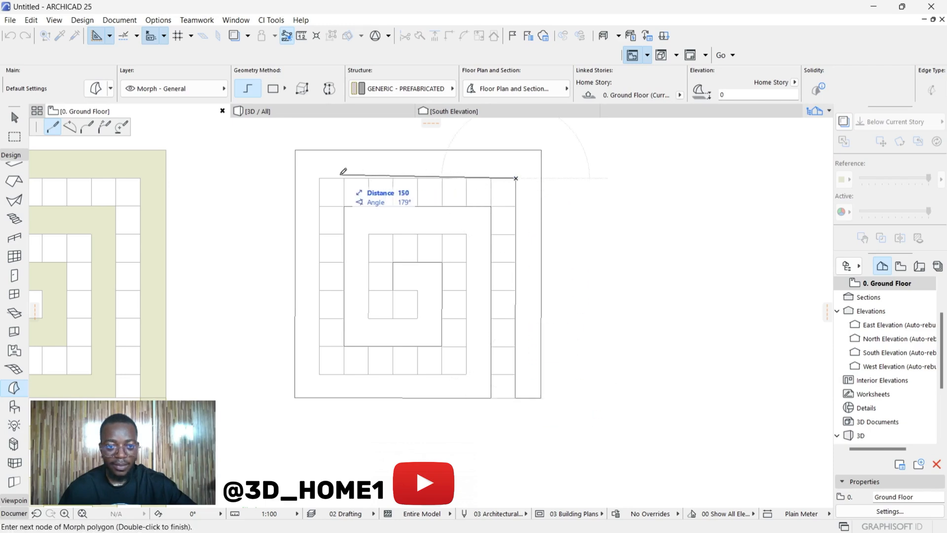
left_click(320, 178)
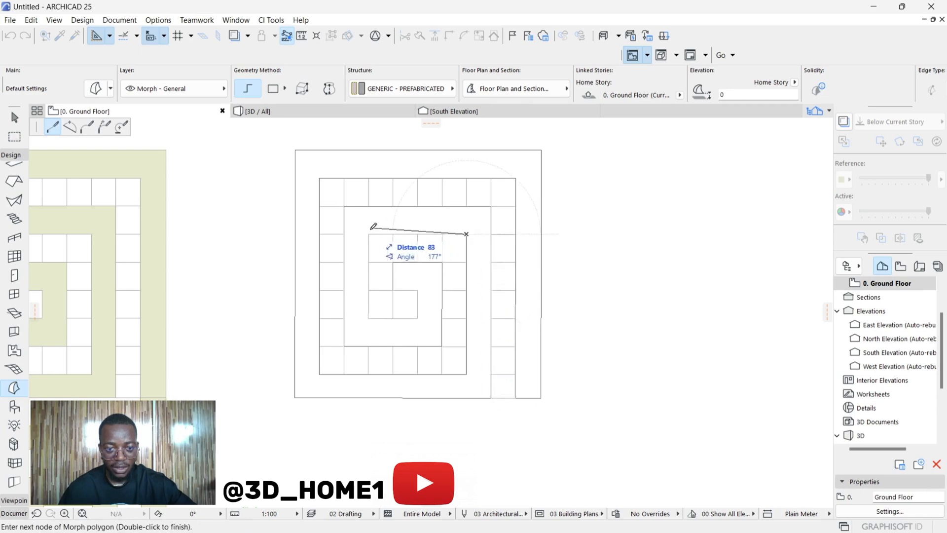
left_click(369, 318)
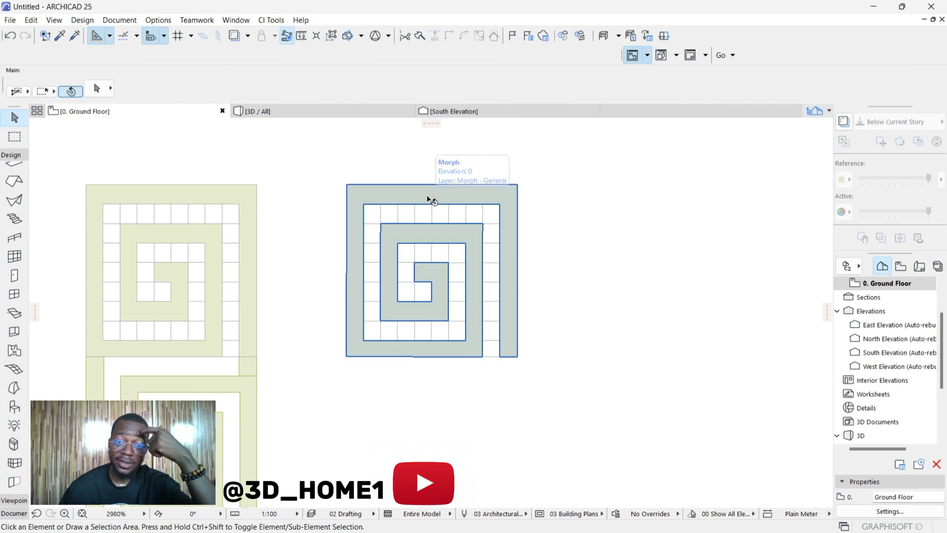
mouse_move(451, 200)
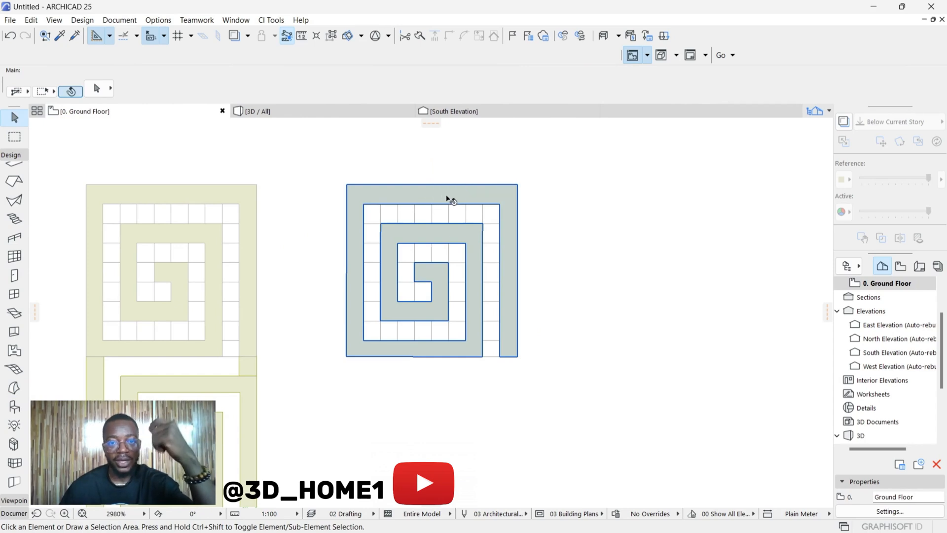
Step: Select the newly traced spiral morph in the floor plan
left_click(260, 111)
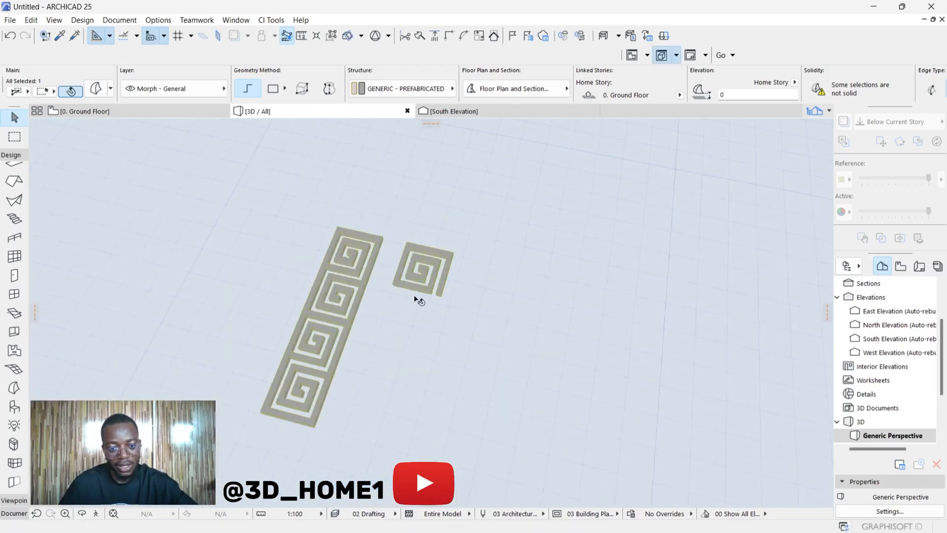
Step: Push/Pull the new spiral's tail end face outward to lengthen the tail
scroll("up", 3)
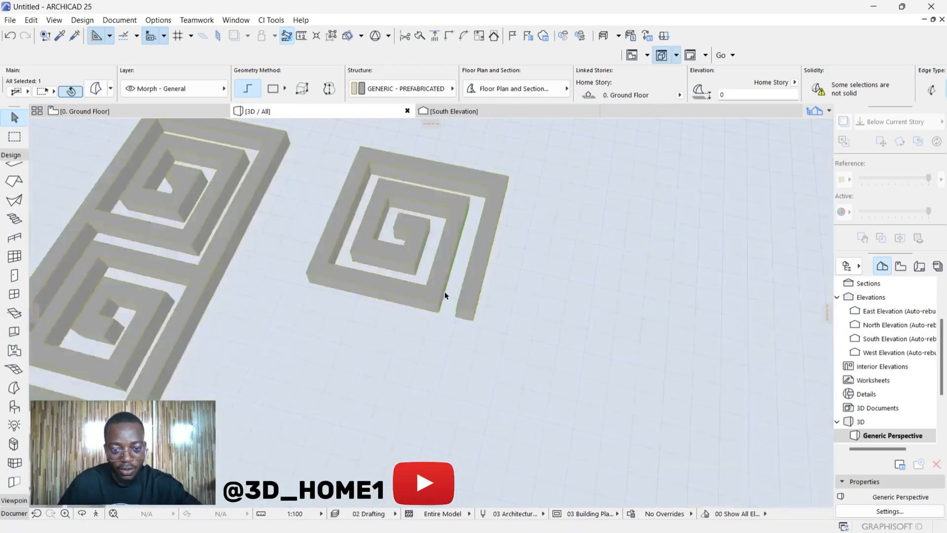
left_click(423, 242)
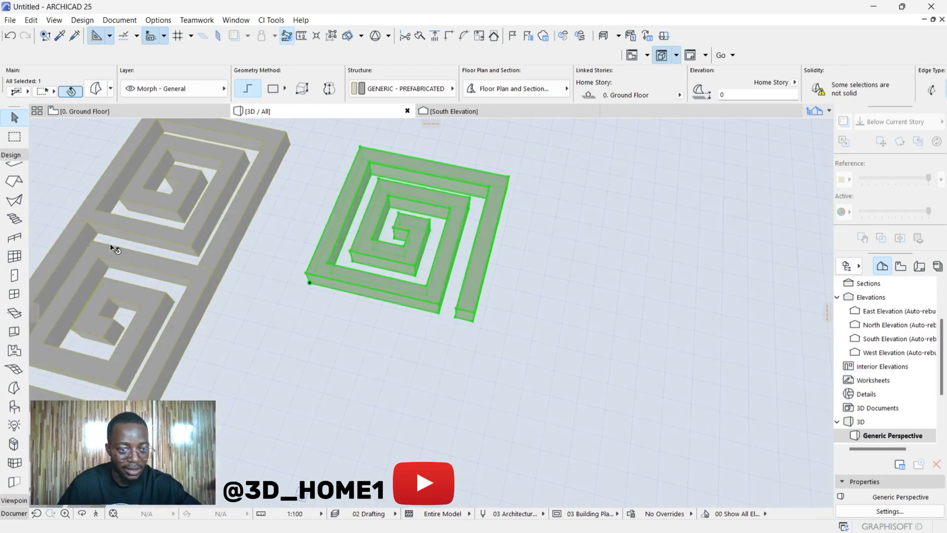
mouse_move(382, 310)
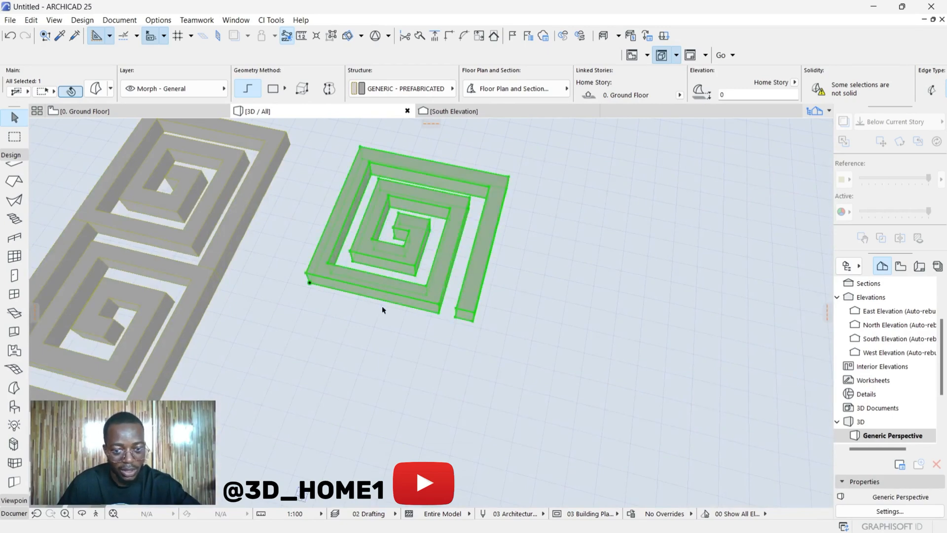
mouse_move(469, 320)
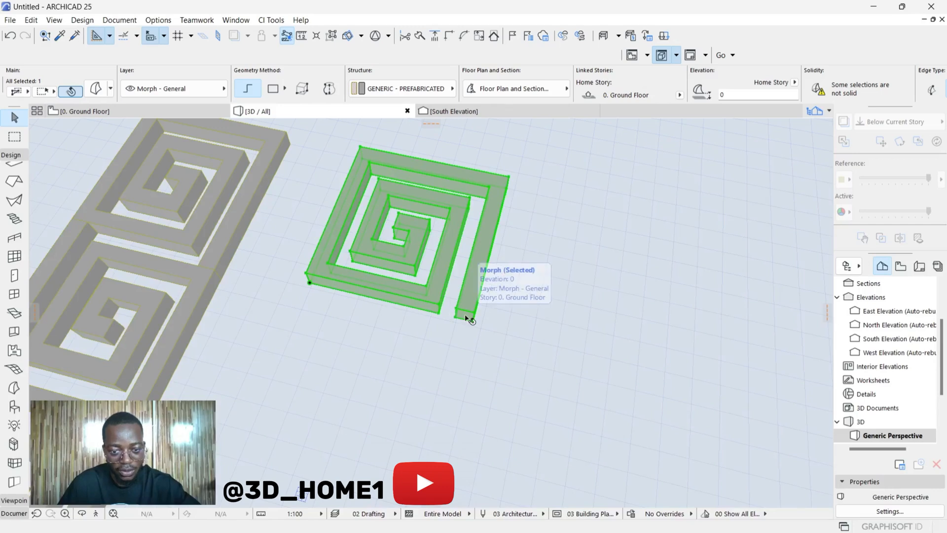
left_click(463, 399)
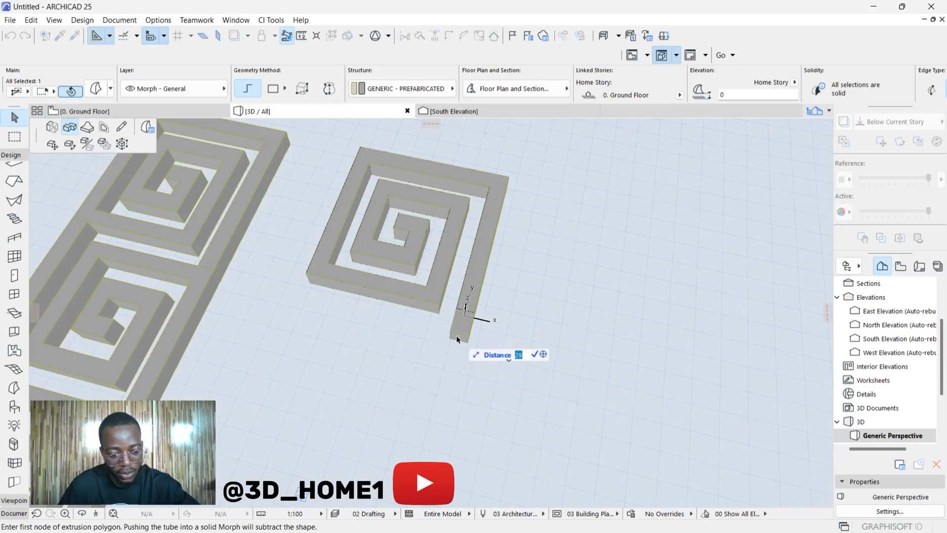
left_click(457, 331)
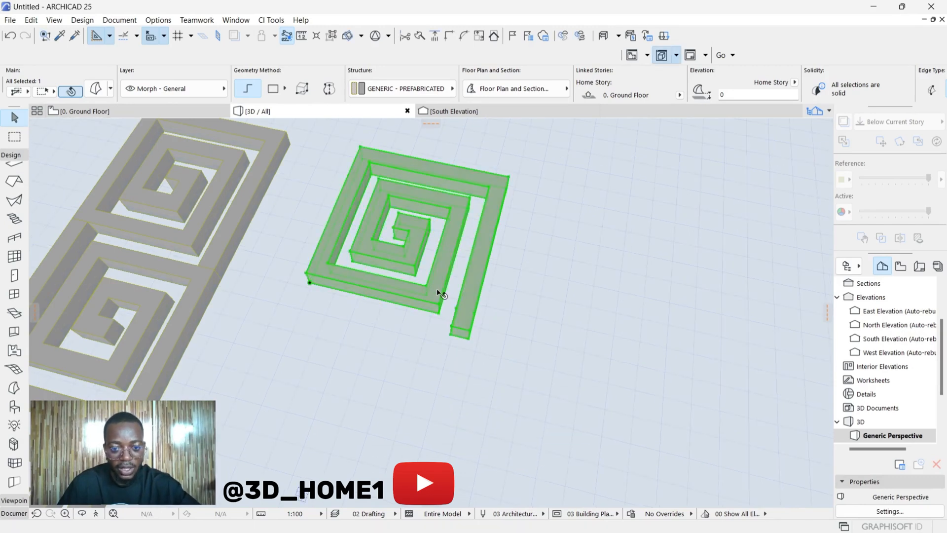
left_click(444, 283)
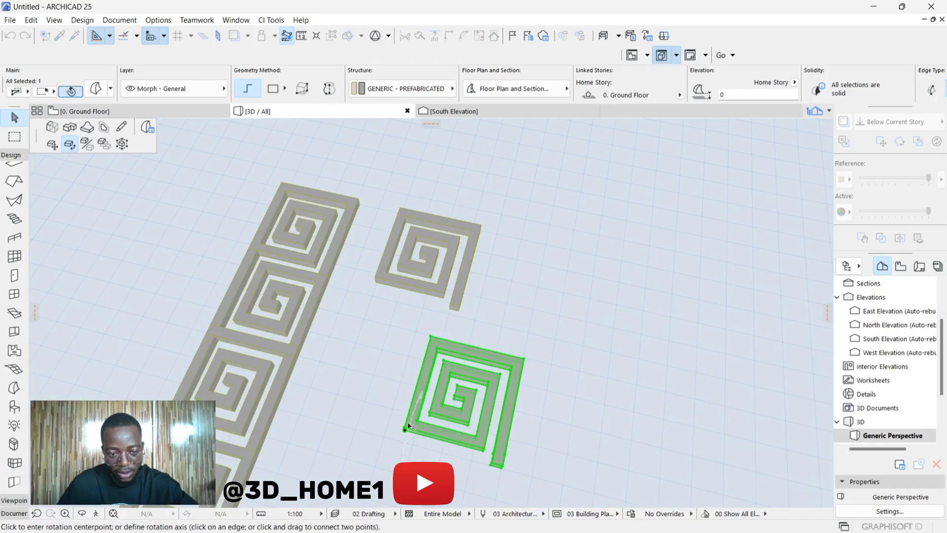
Step: Set the pivot point for rotating the dragged copy of the spiral
left_click(404, 428)
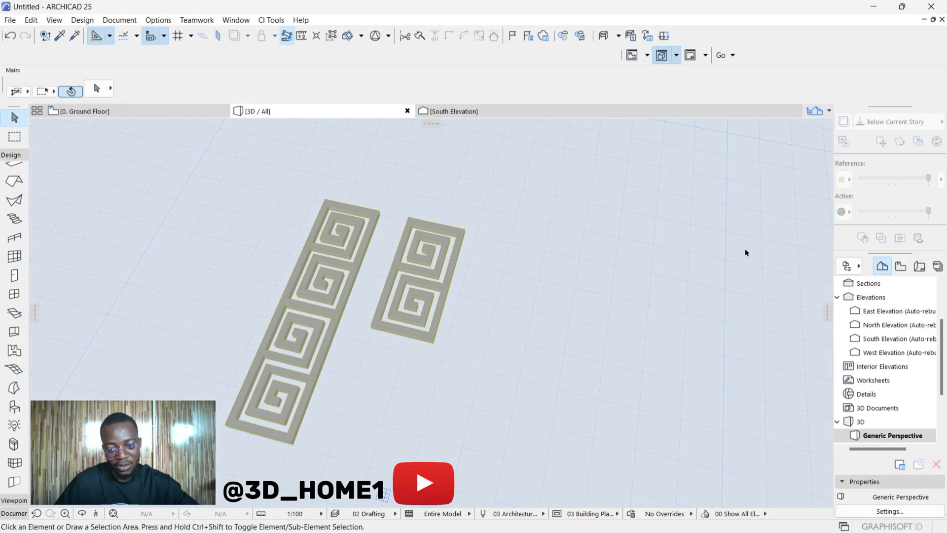
mouse_move(393, 245)
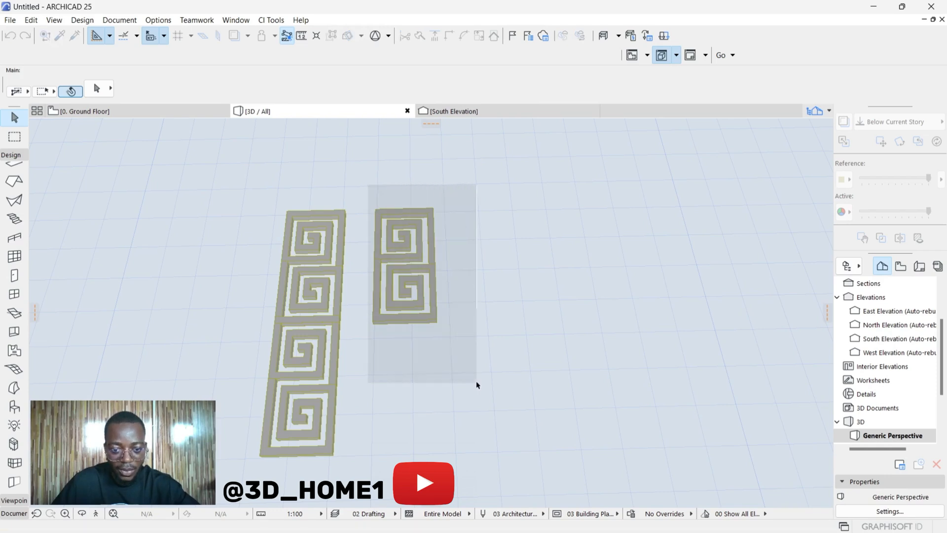
Step: Marquee-select the second row's four spirals and pick a start point for copying them
left_click(404, 266)
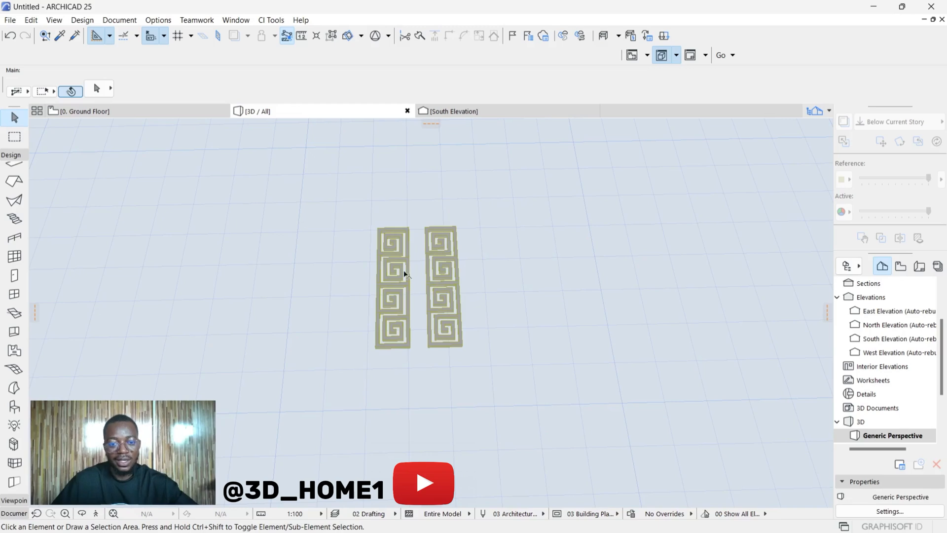
left_click_drag(420, 217, 476, 360)
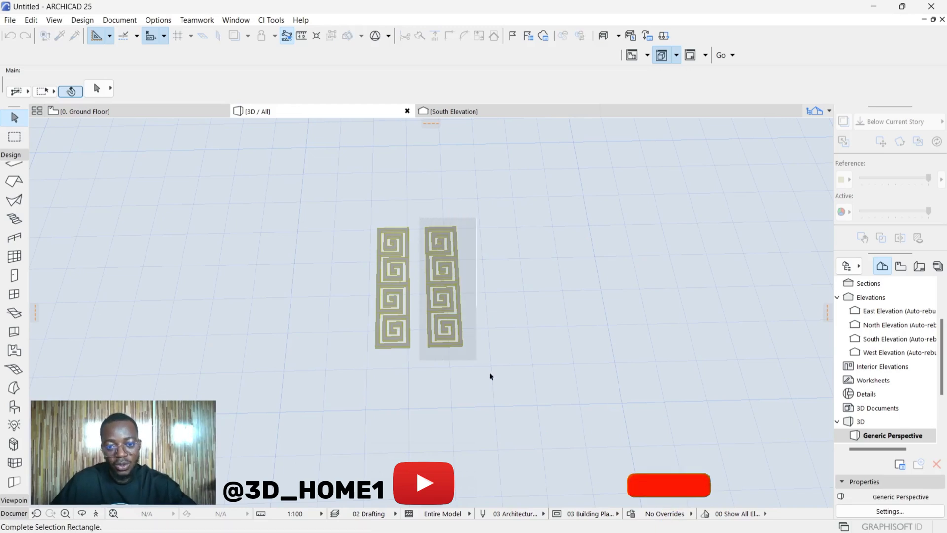
left_click(441, 287)
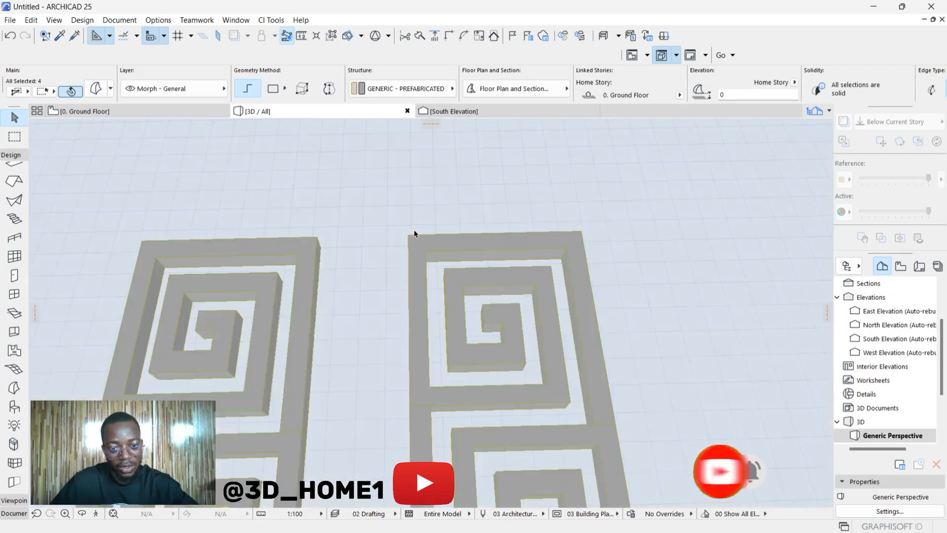
left_click(495, 332)
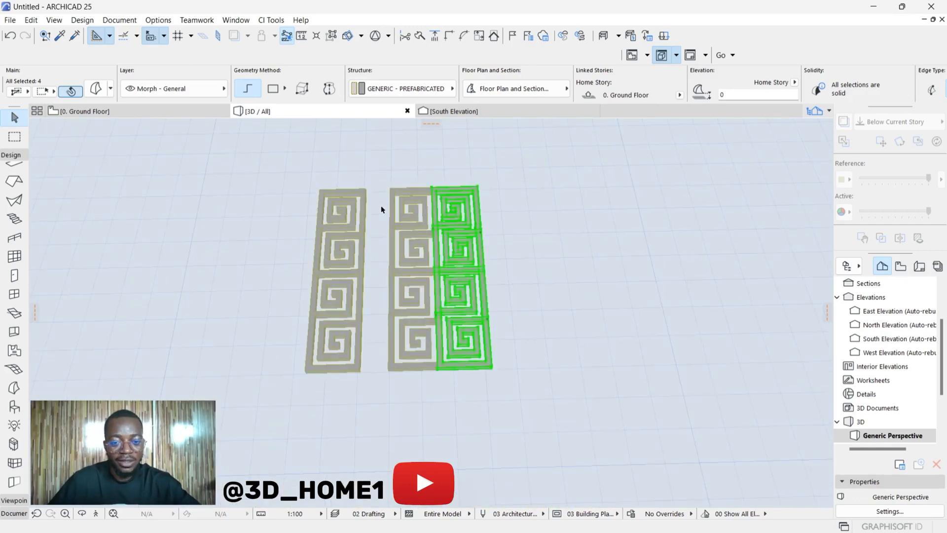
mouse_move(441, 236)
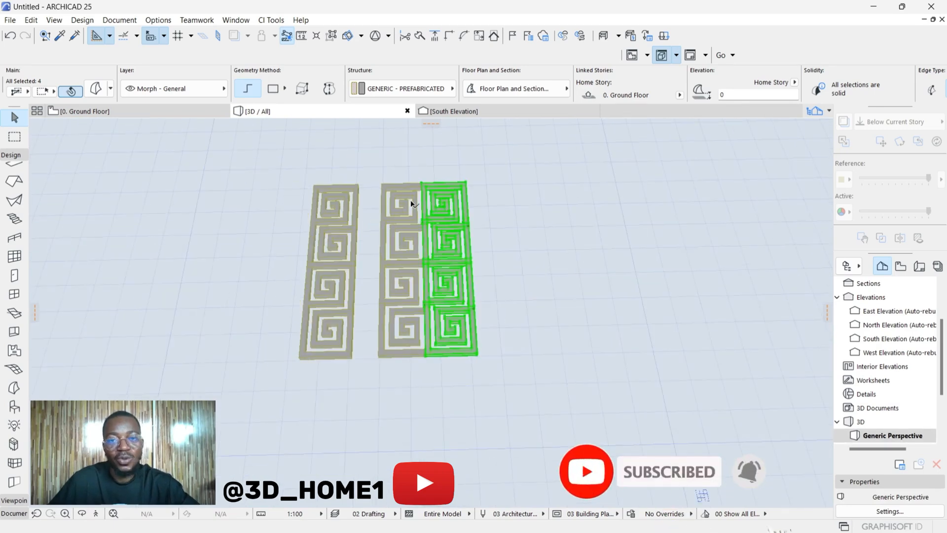
Step: Snap the copied four-spiral row against the second row's corner
left_click(398, 202)
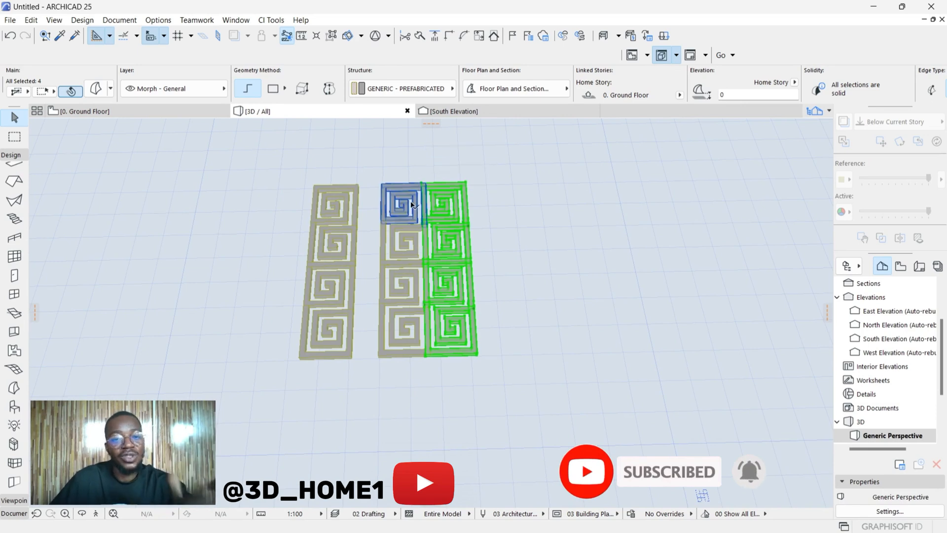
mouse_move(412, 210)
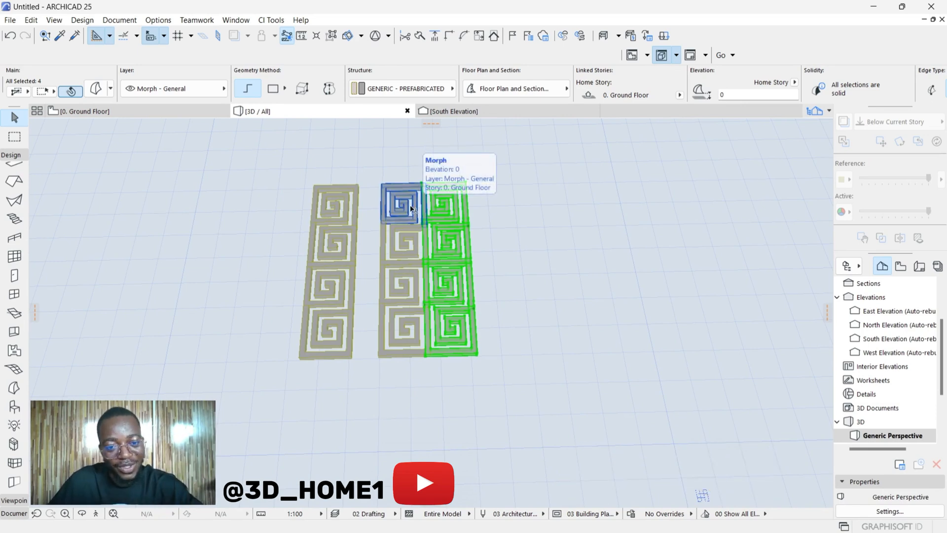